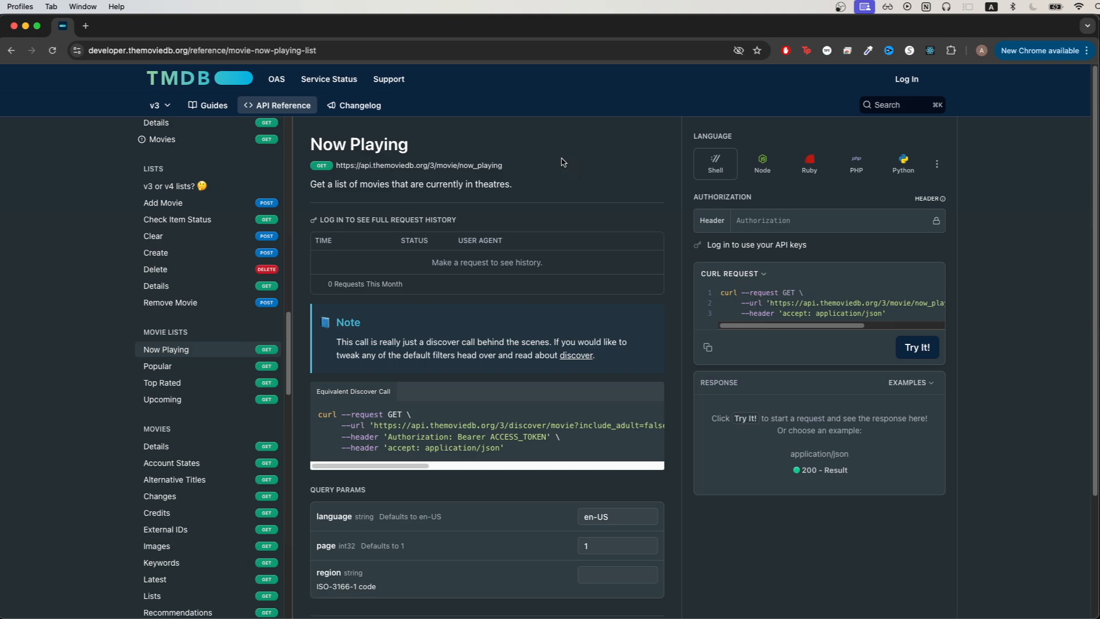
mouse_move(612, 158)
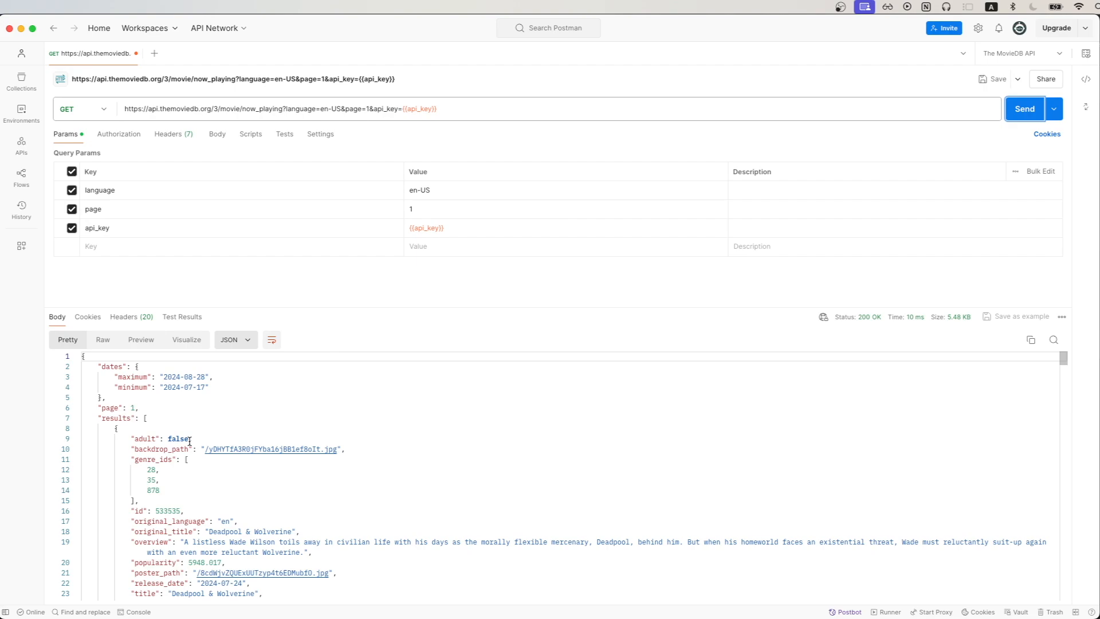
mouse_move(142, 425)
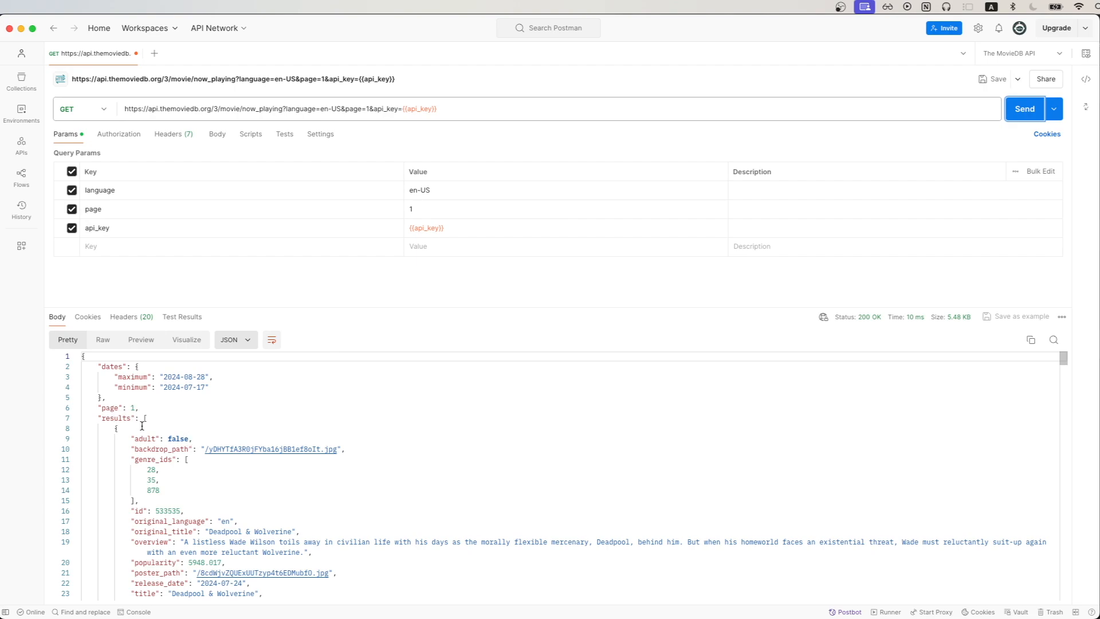
mouse_move(157, 480)
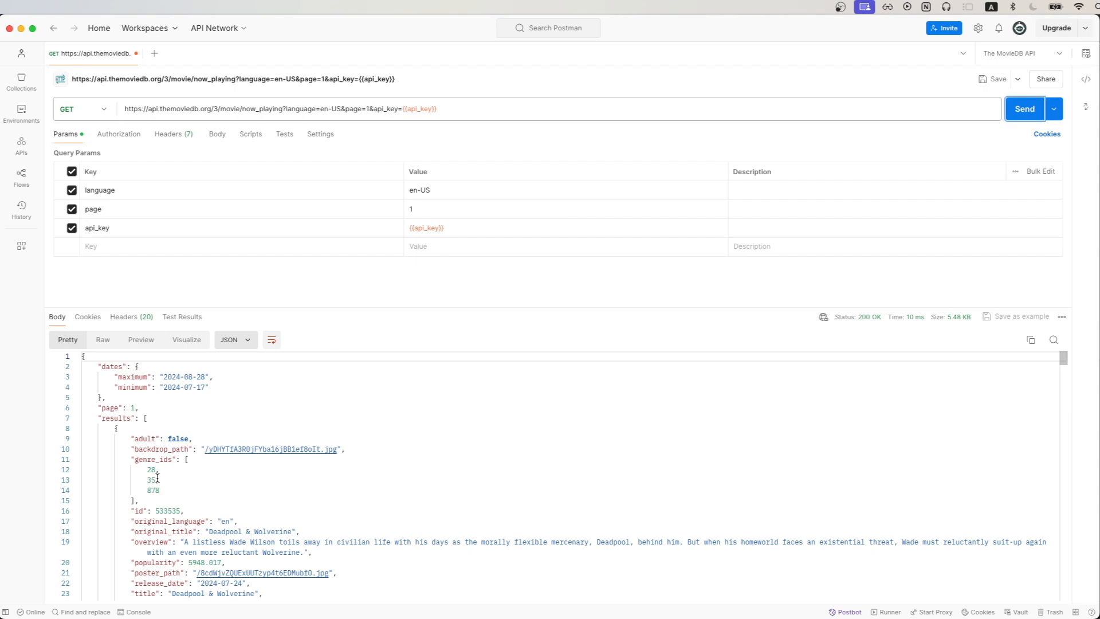
mouse_move(78, 433)
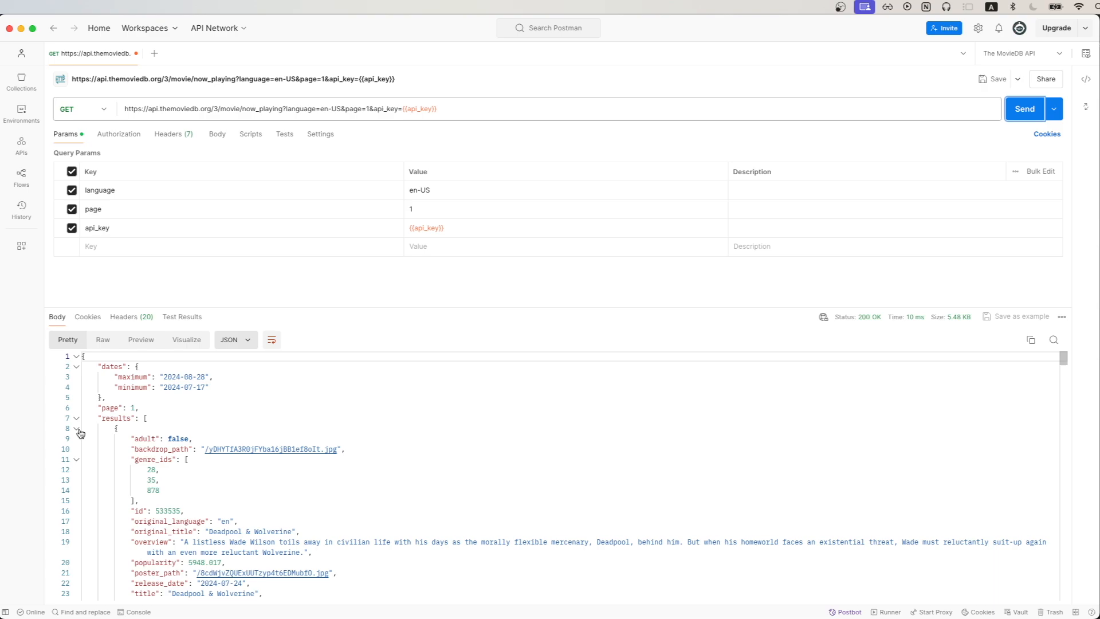
Step: Collapse the first movie object in the response so Inside Out 2 shows
left_click(76, 428)
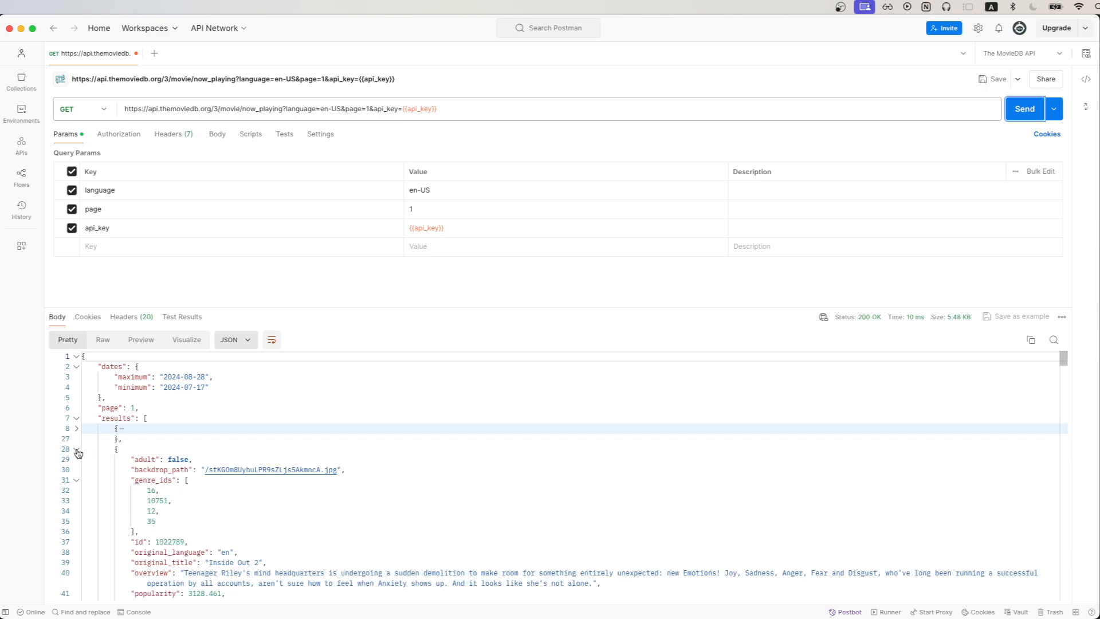
left_click(76, 449)
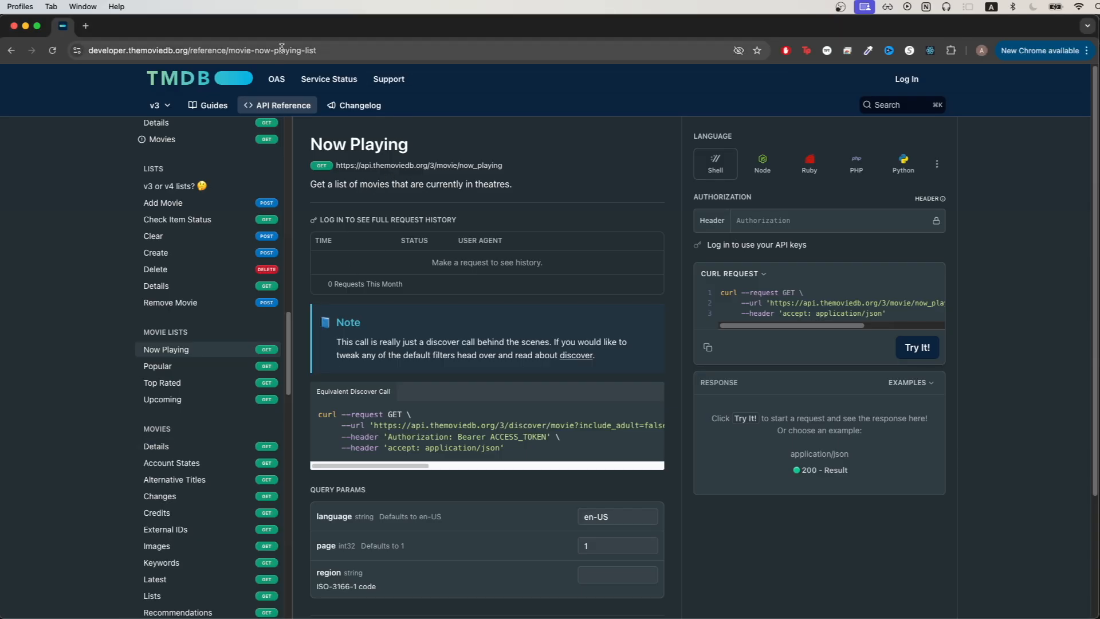
mouse_move(531, 190)
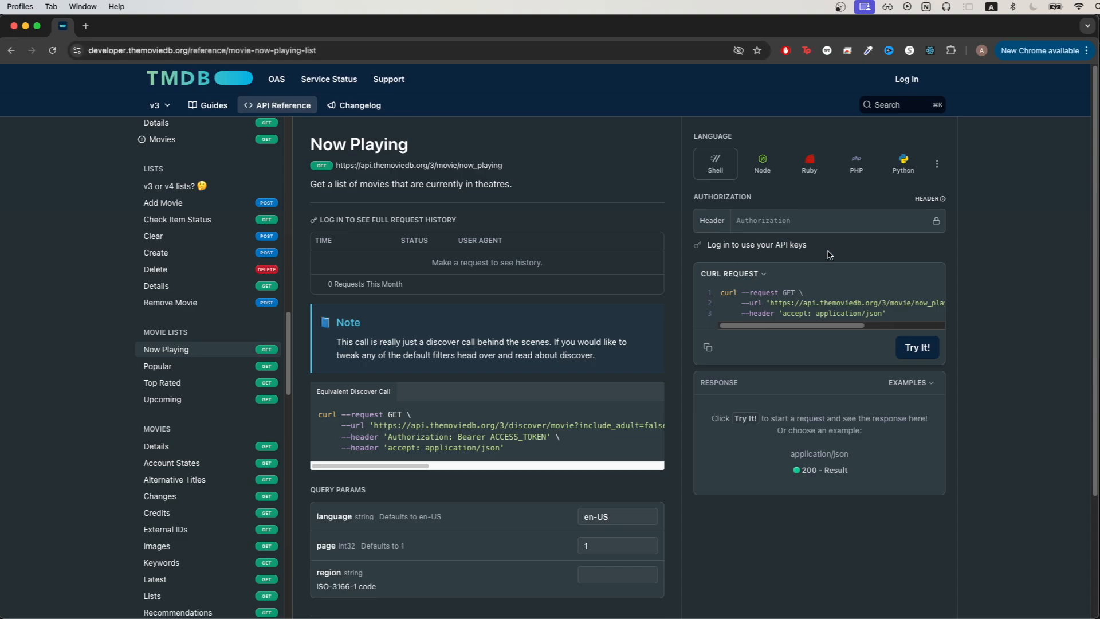
left_click(707, 346)
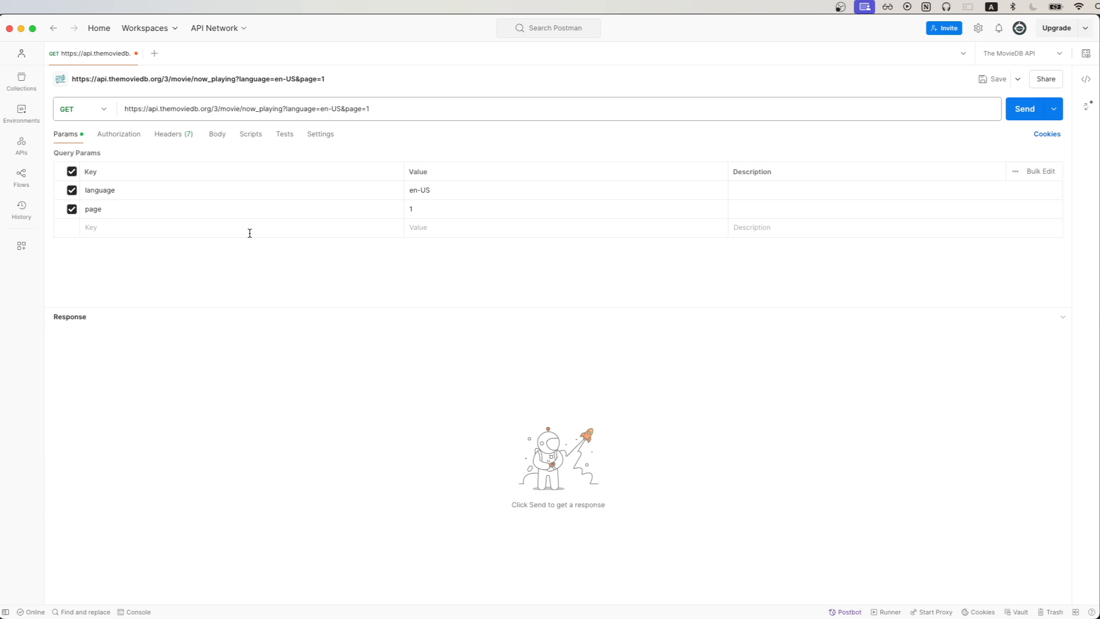
Step: Add query param api_key = {{api_key}} and resend the now_playing request for a 200 OK
left_click(155, 52)
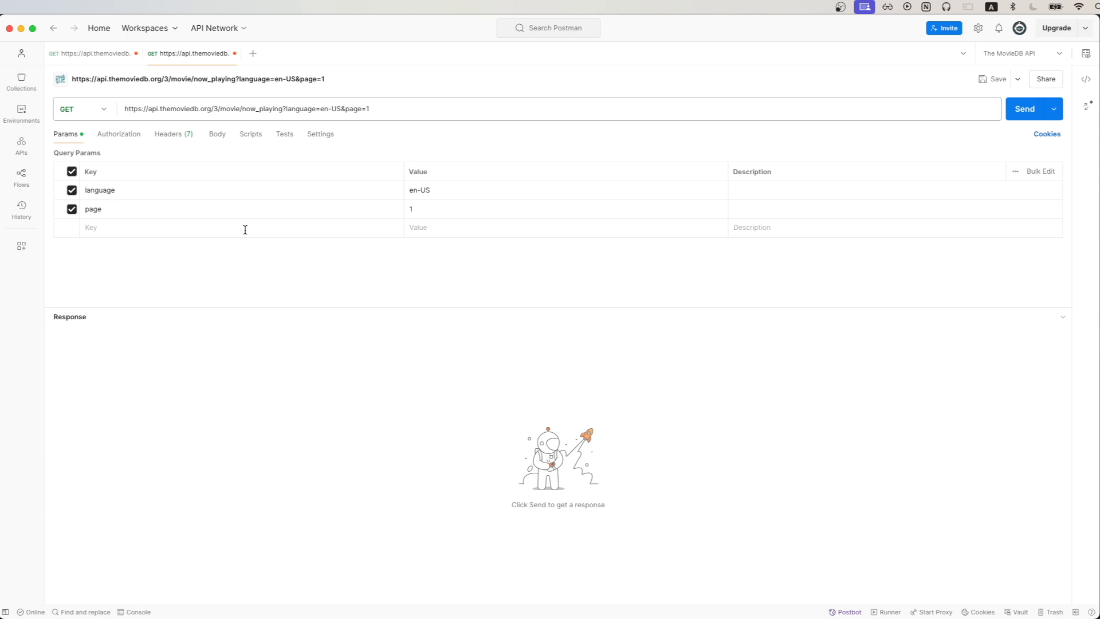
type("api_key")
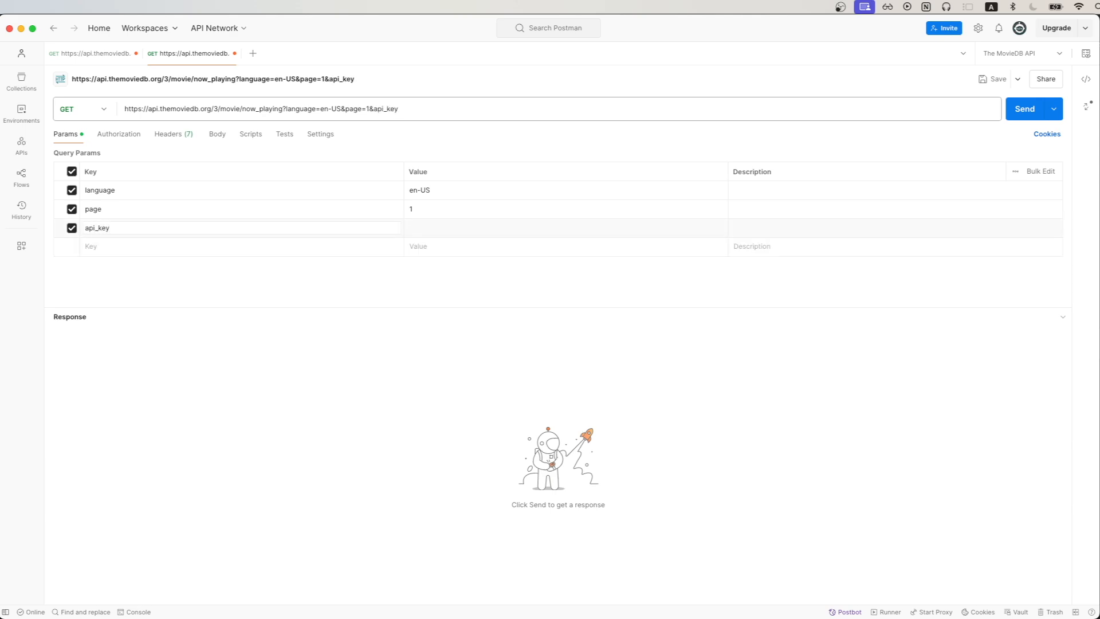
left_click(466, 228)
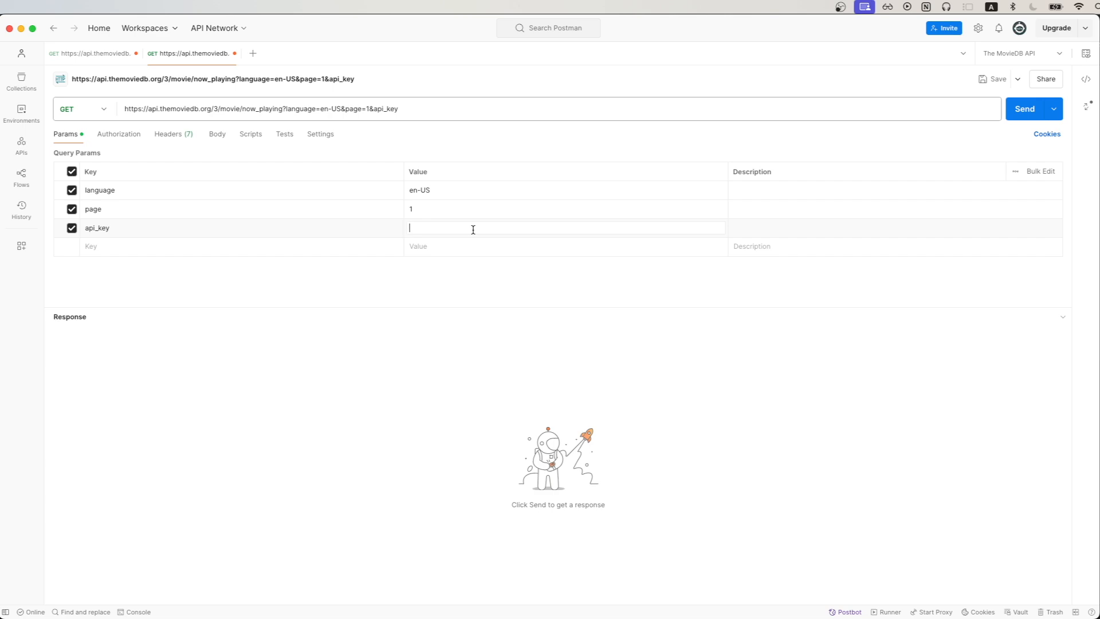
type("{{api_key}}")
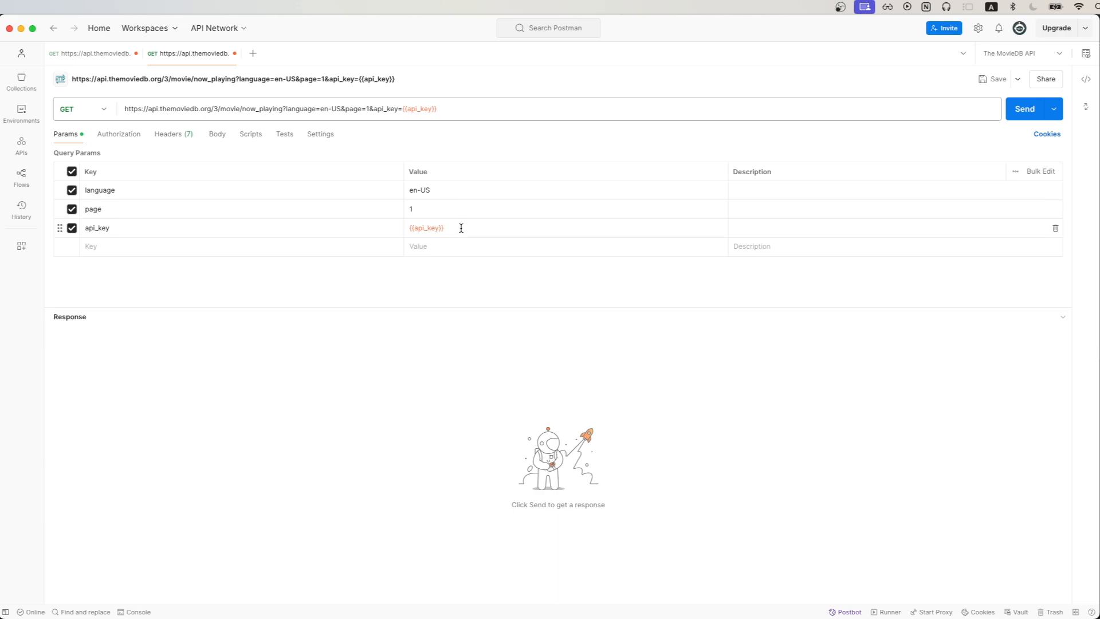
mouse_move(487, 225)
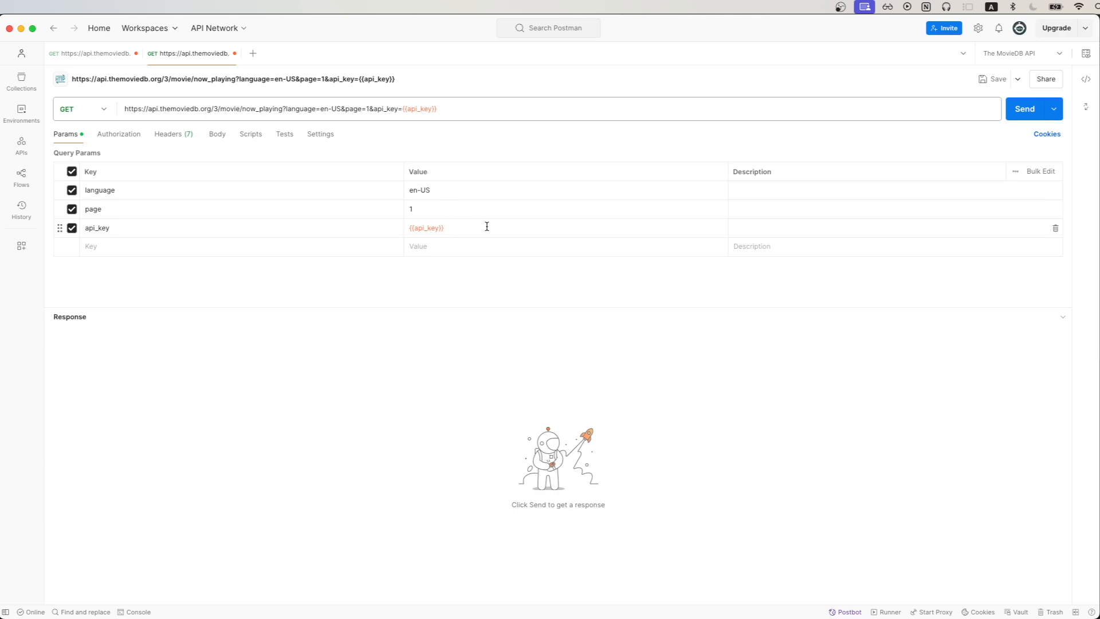
left_click(1024, 108)
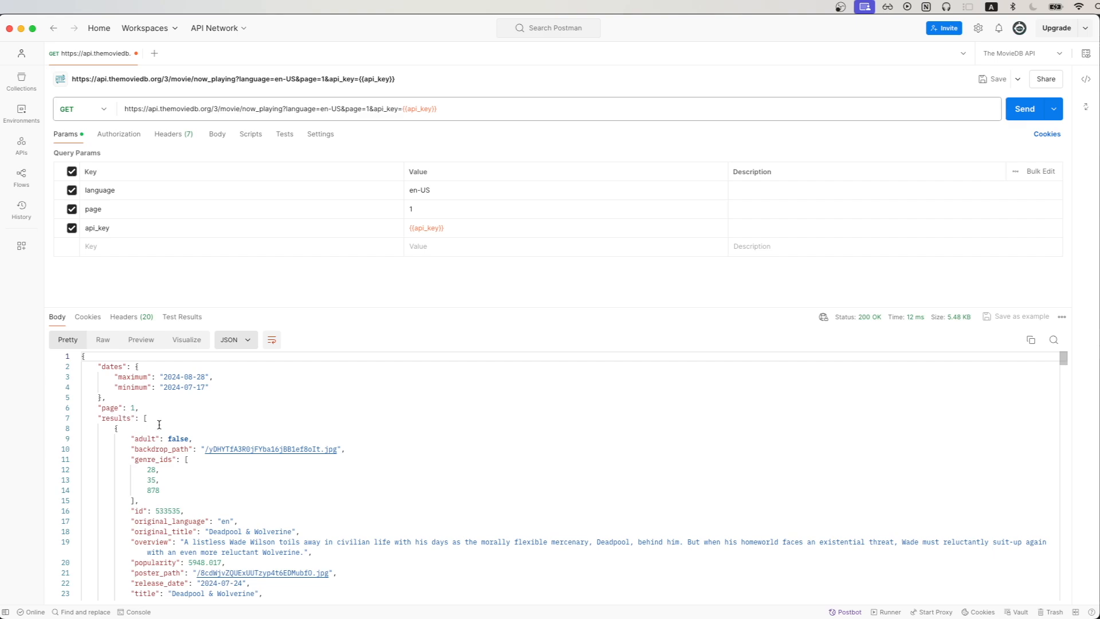
mouse_move(157, 439)
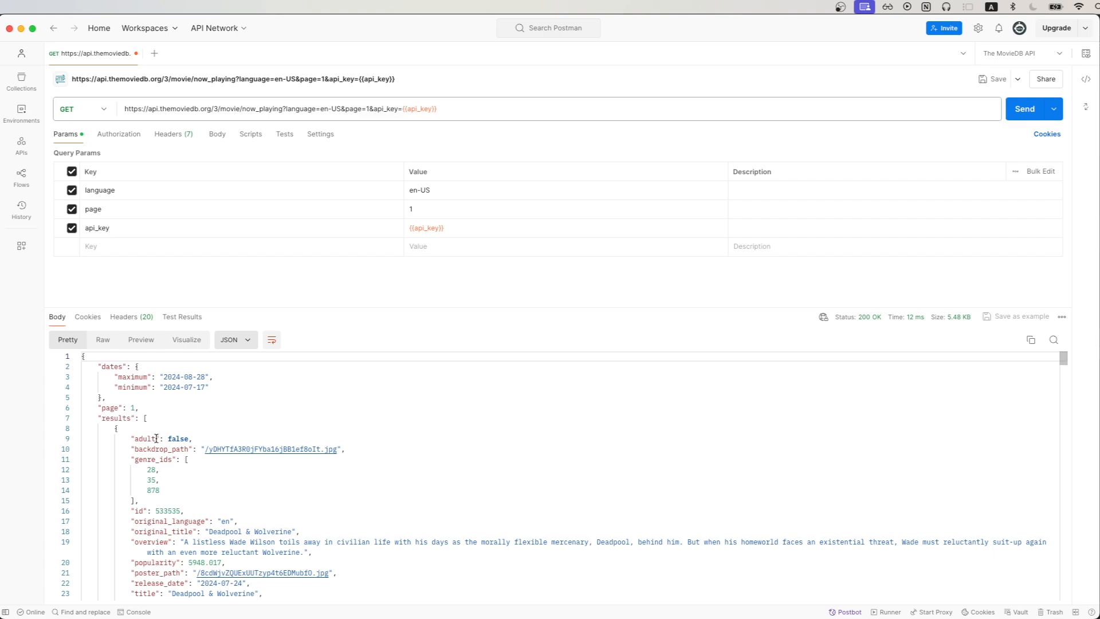
mouse_move(465, 205)
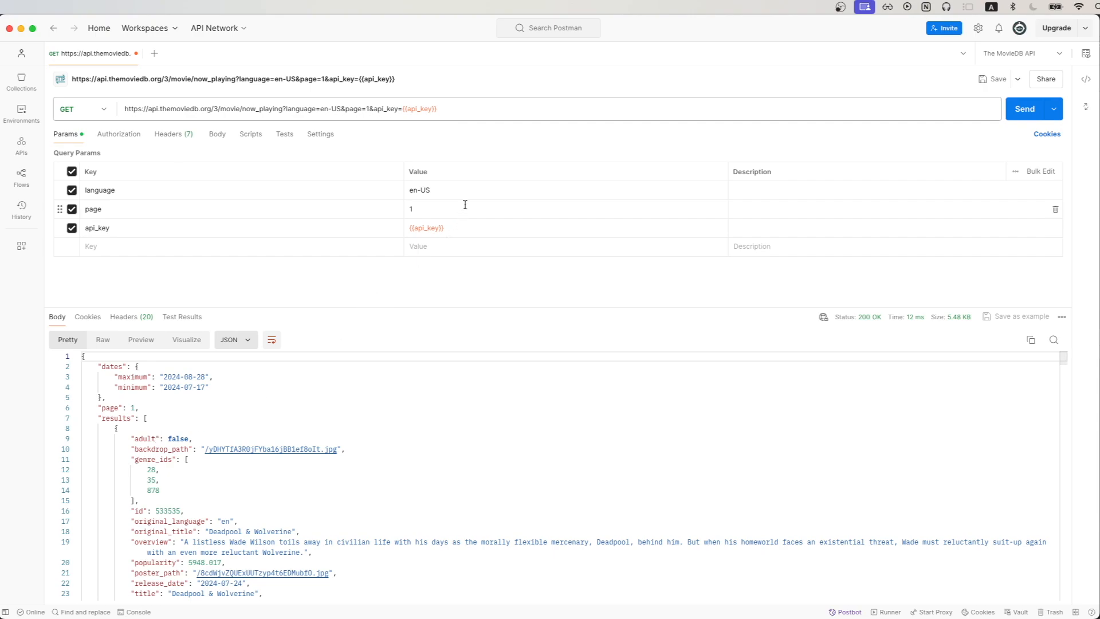
Step: Request page 2 and collapse the results array, revealing total_pages 191 and total_results 3807
type("2")
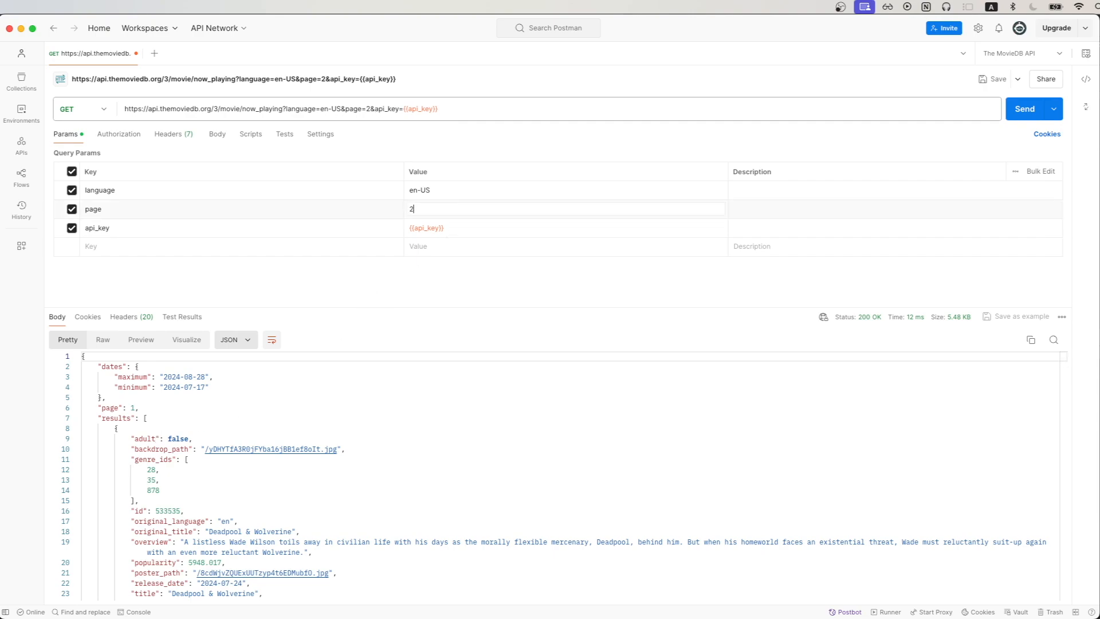
left_click(1024, 109)
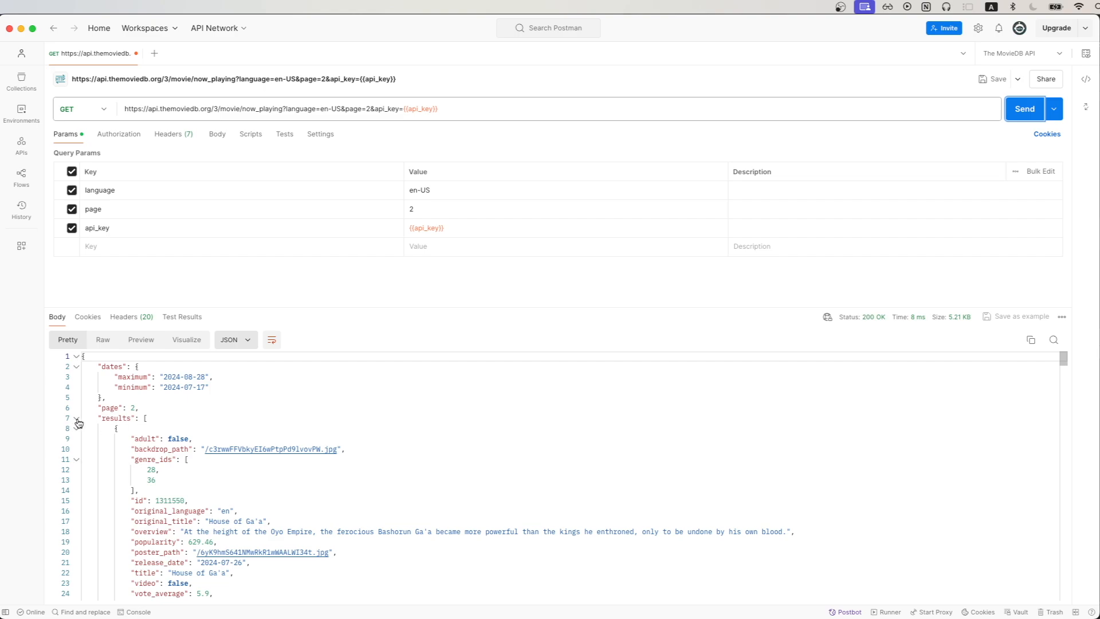
left_click(76, 417)
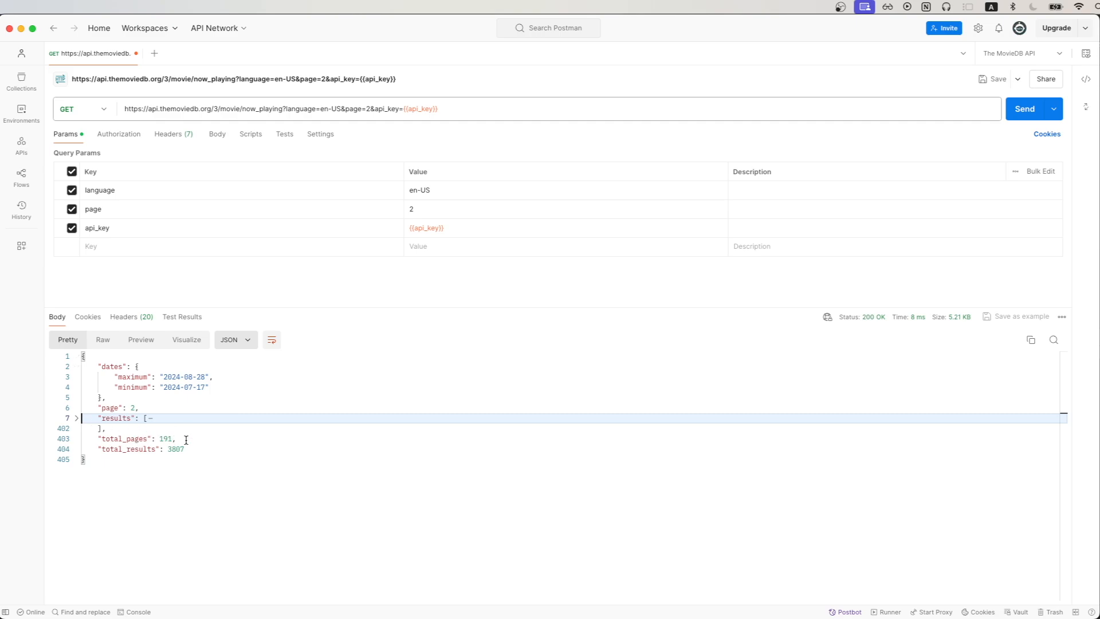
mouse_move(218, 462)
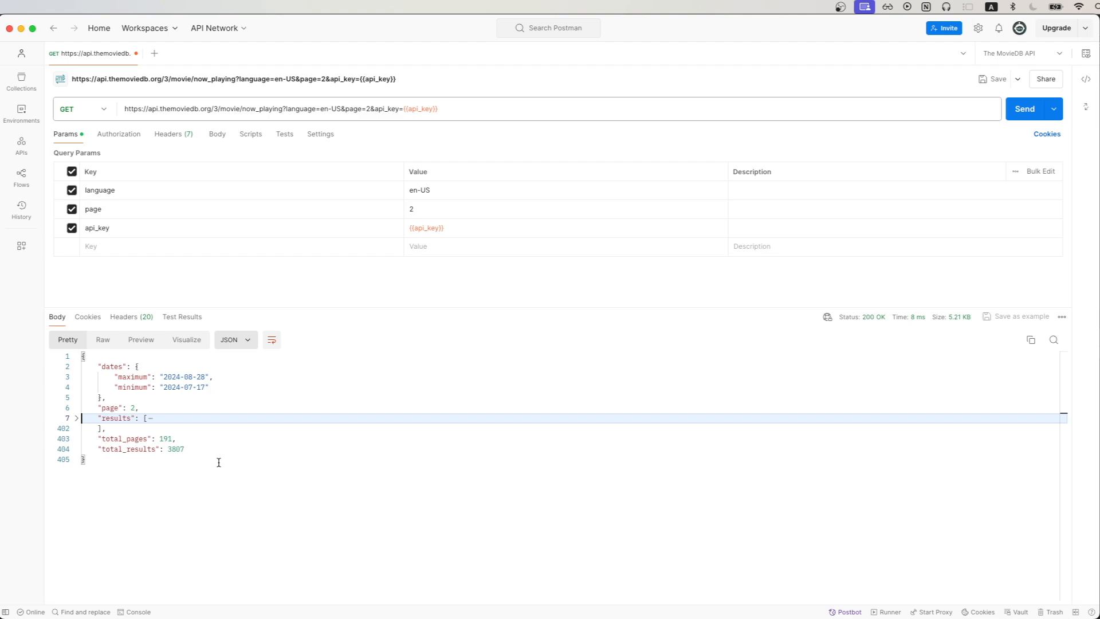